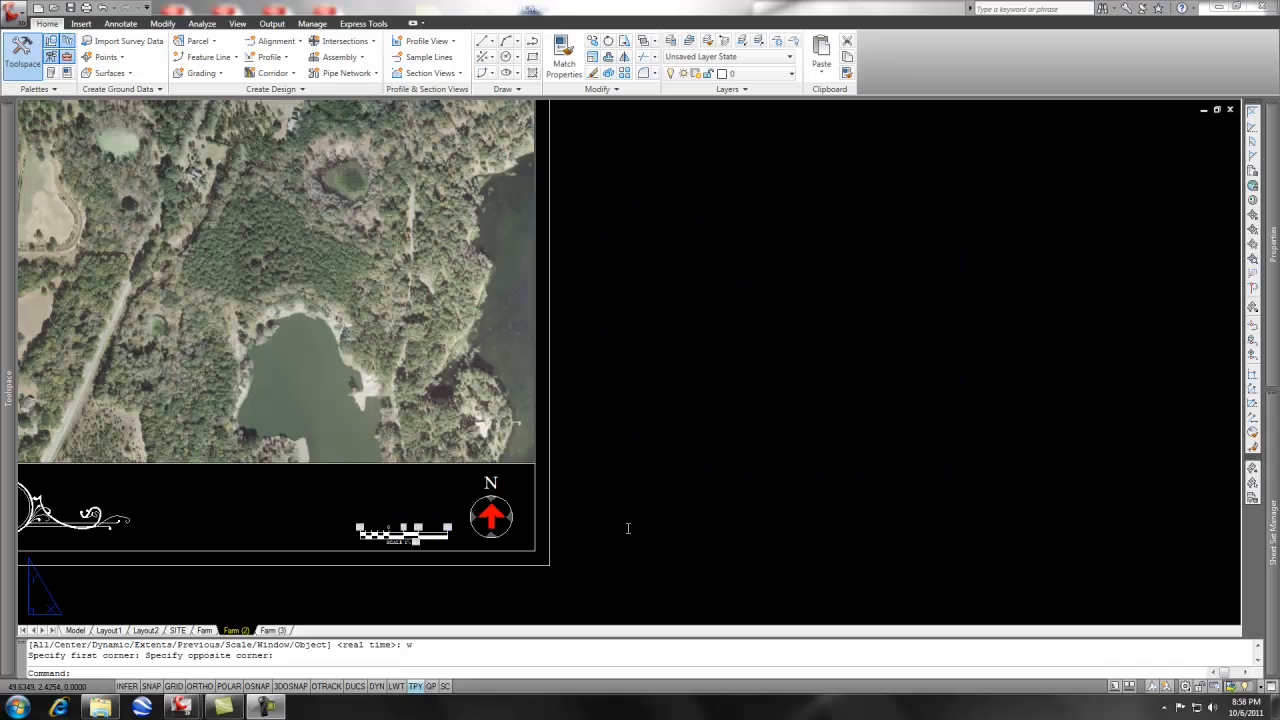
mouse_move(641, 527)
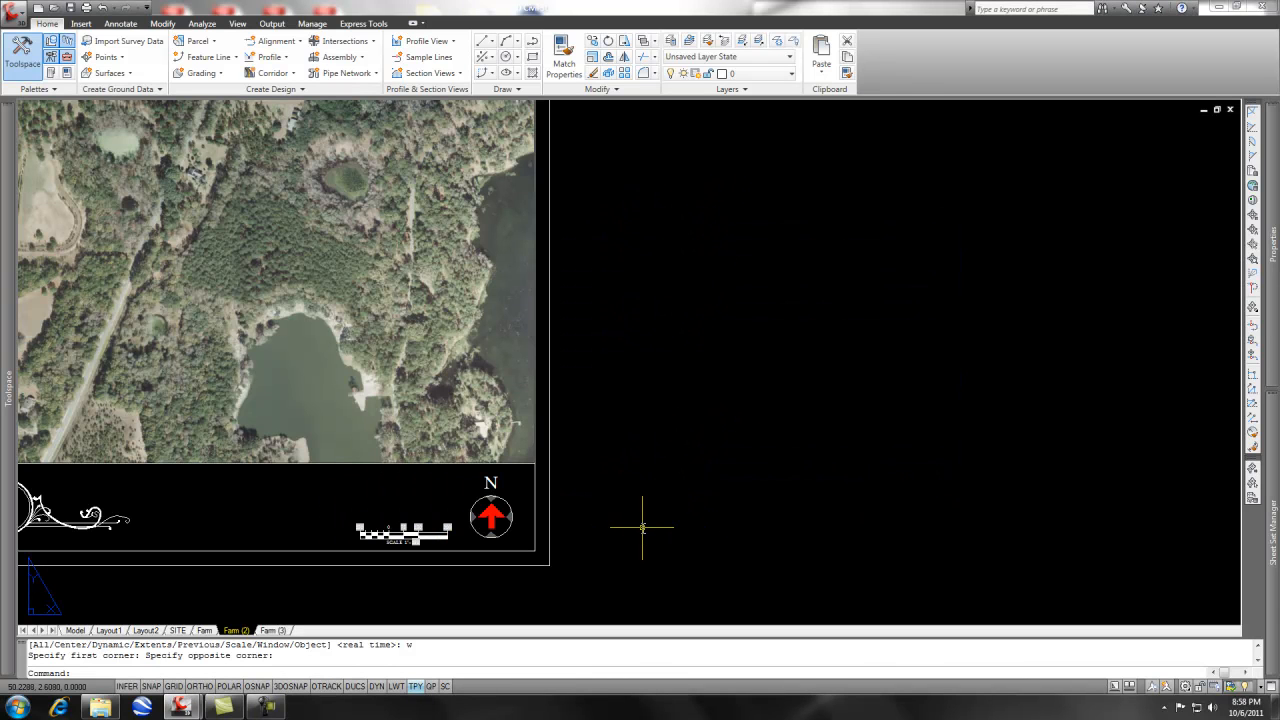
mouse_move(642, 527)
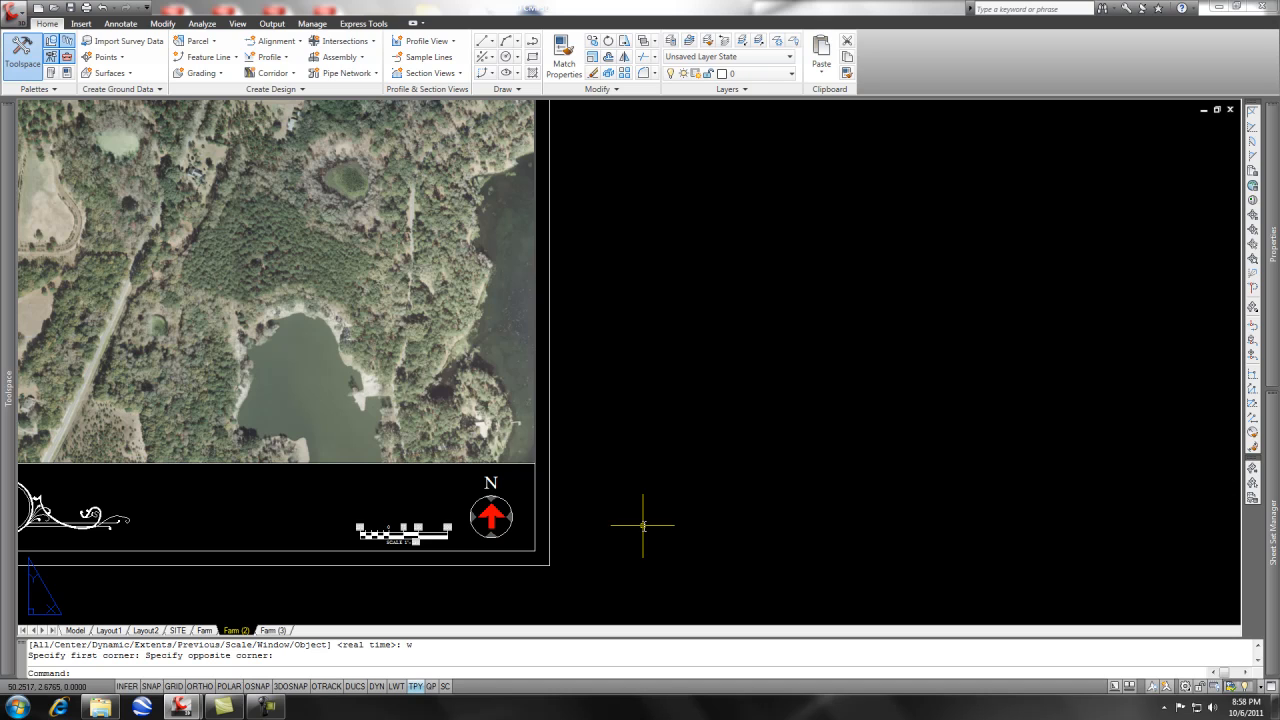
mouse_move(646, 485)
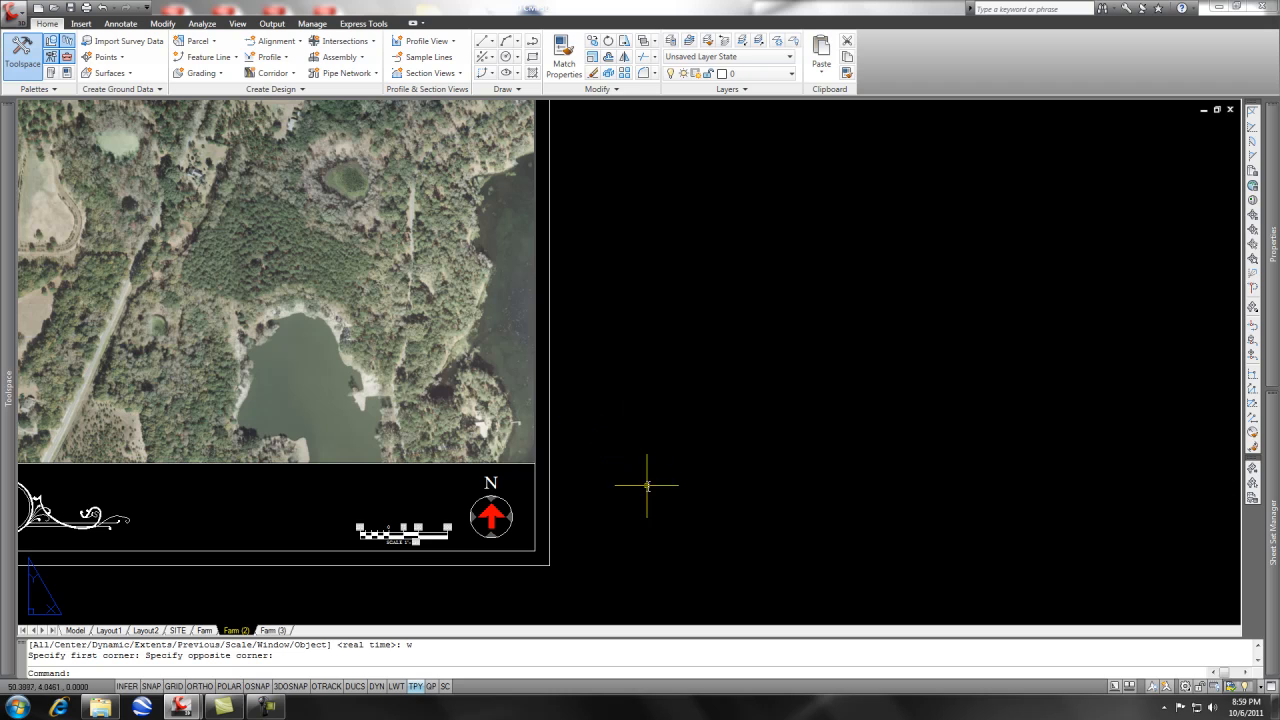
mouse_move(463, 498)
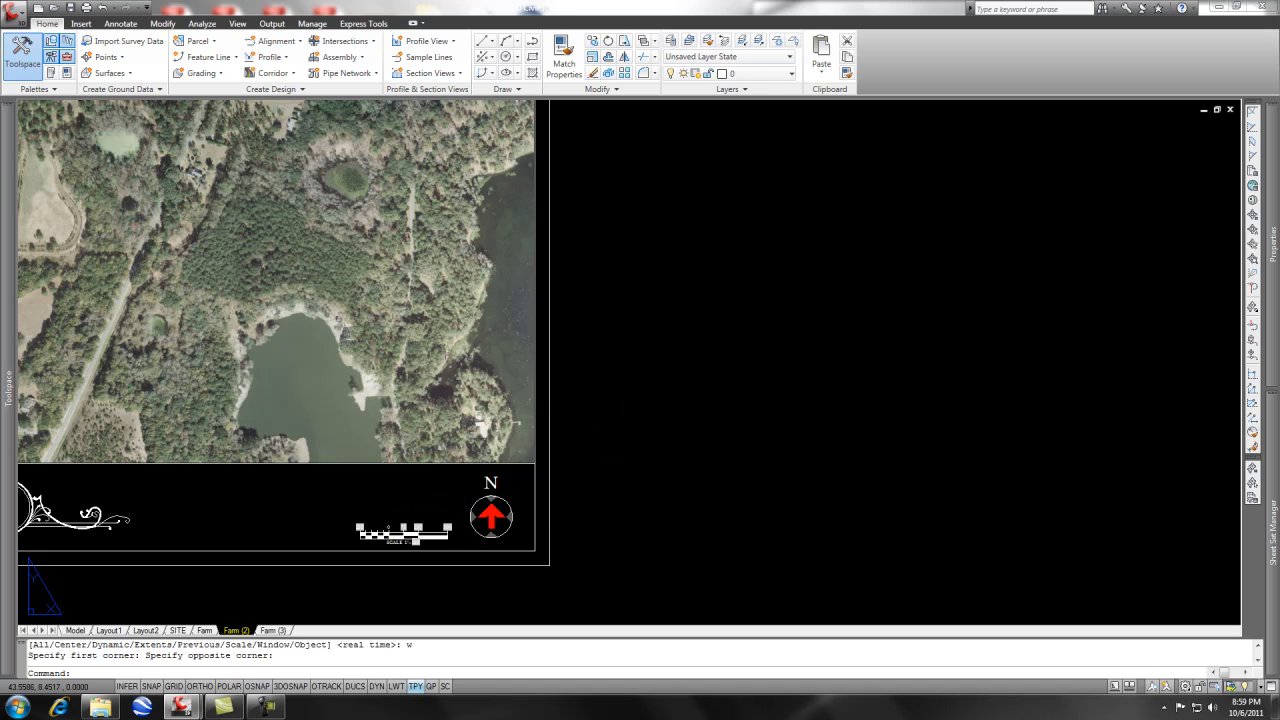
mouse_move(670, 420)
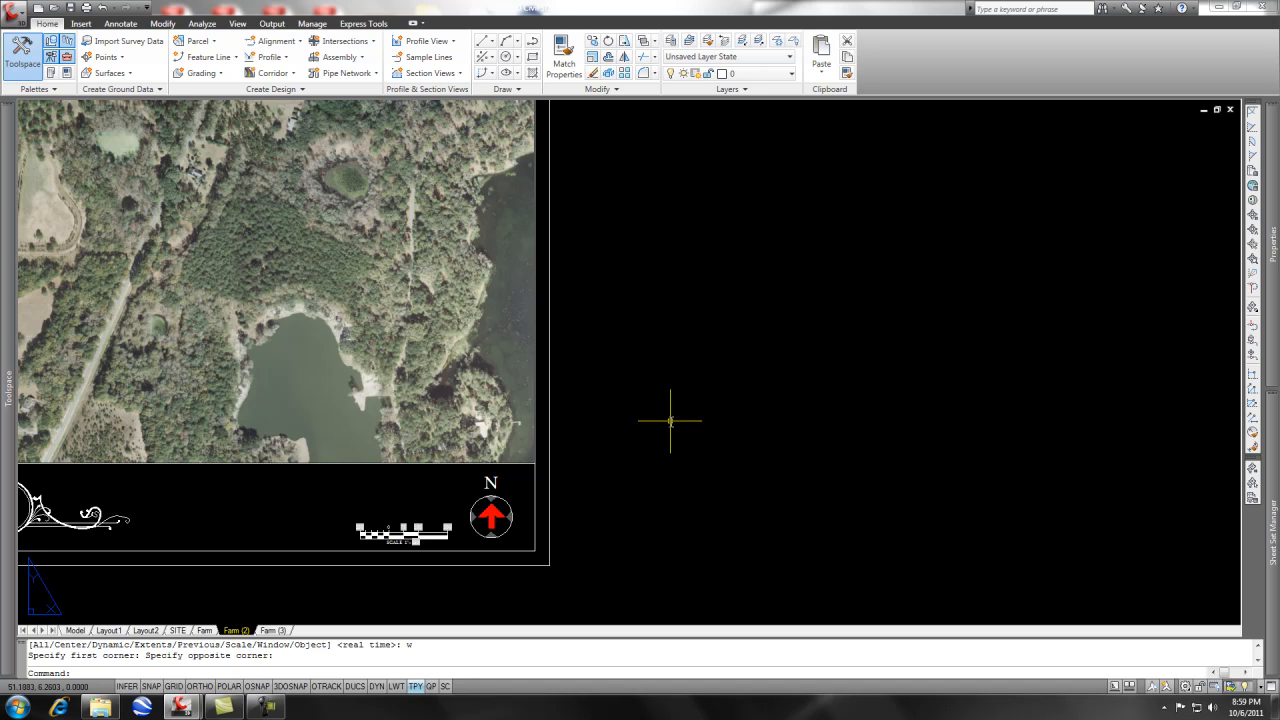
mouse_move(652, 435)
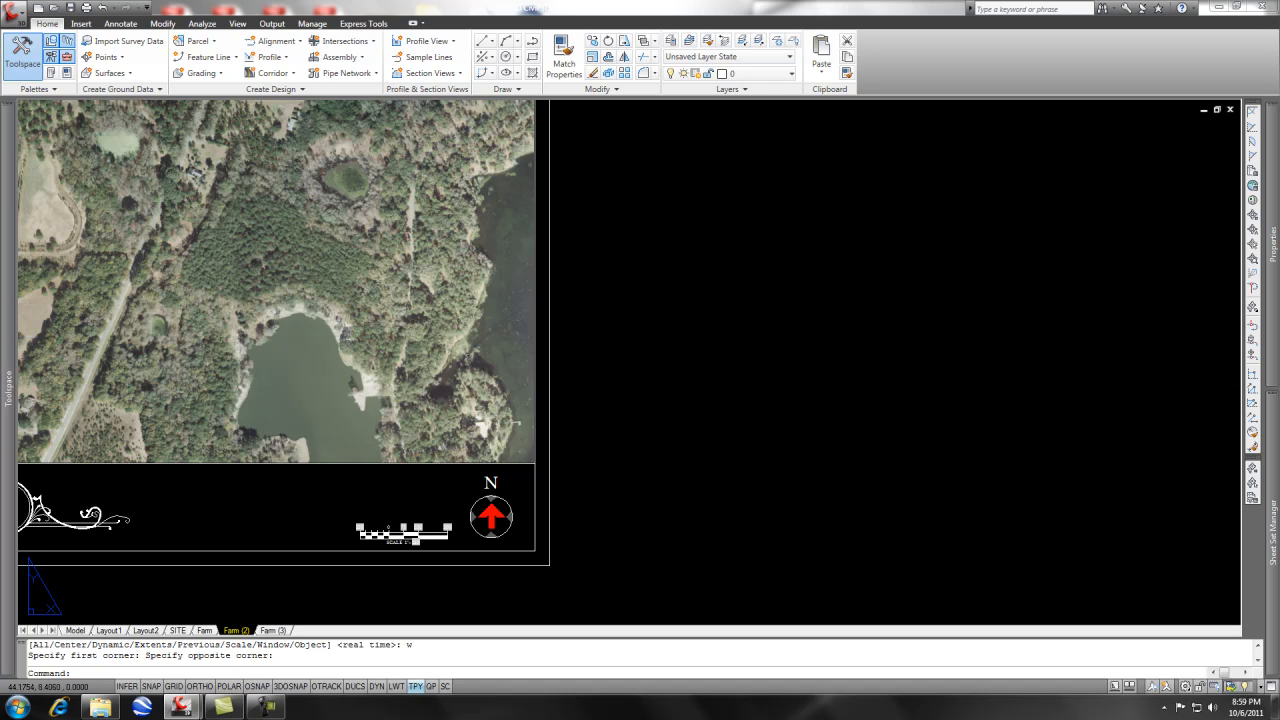
mouse_move(468, 383)
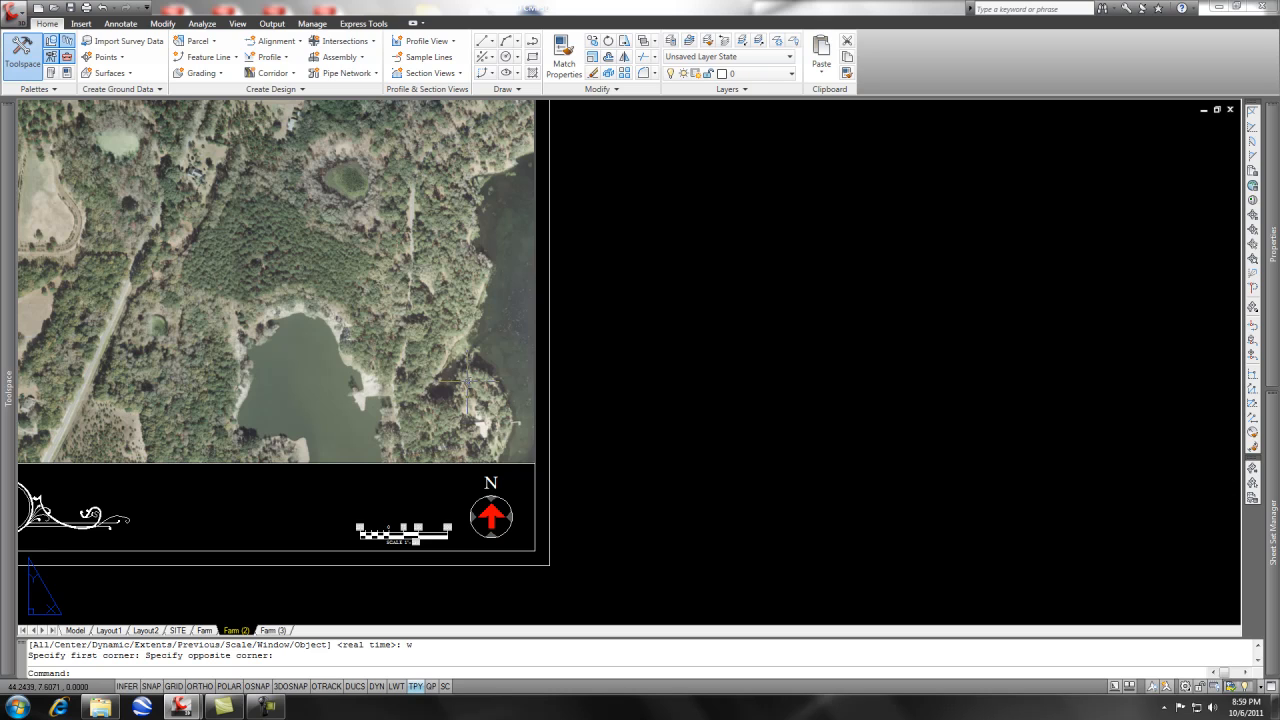
mouse_move(628, 435)
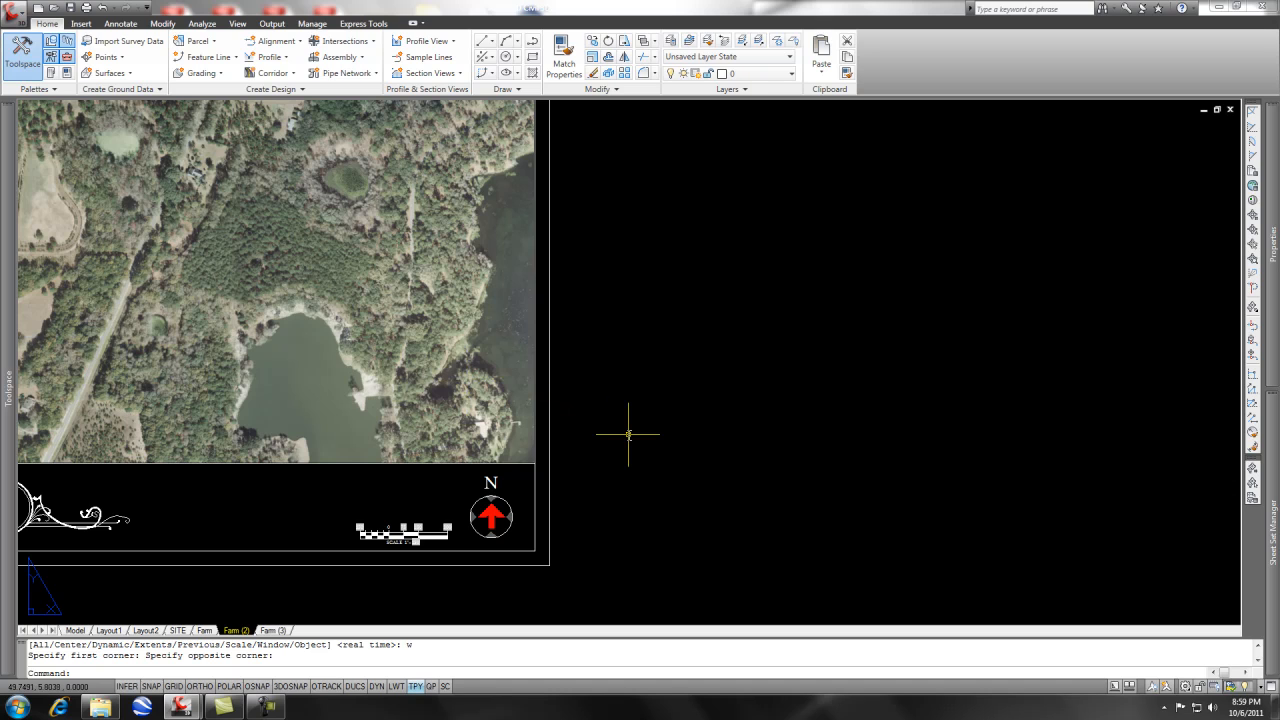
mouse_move(635, 427)
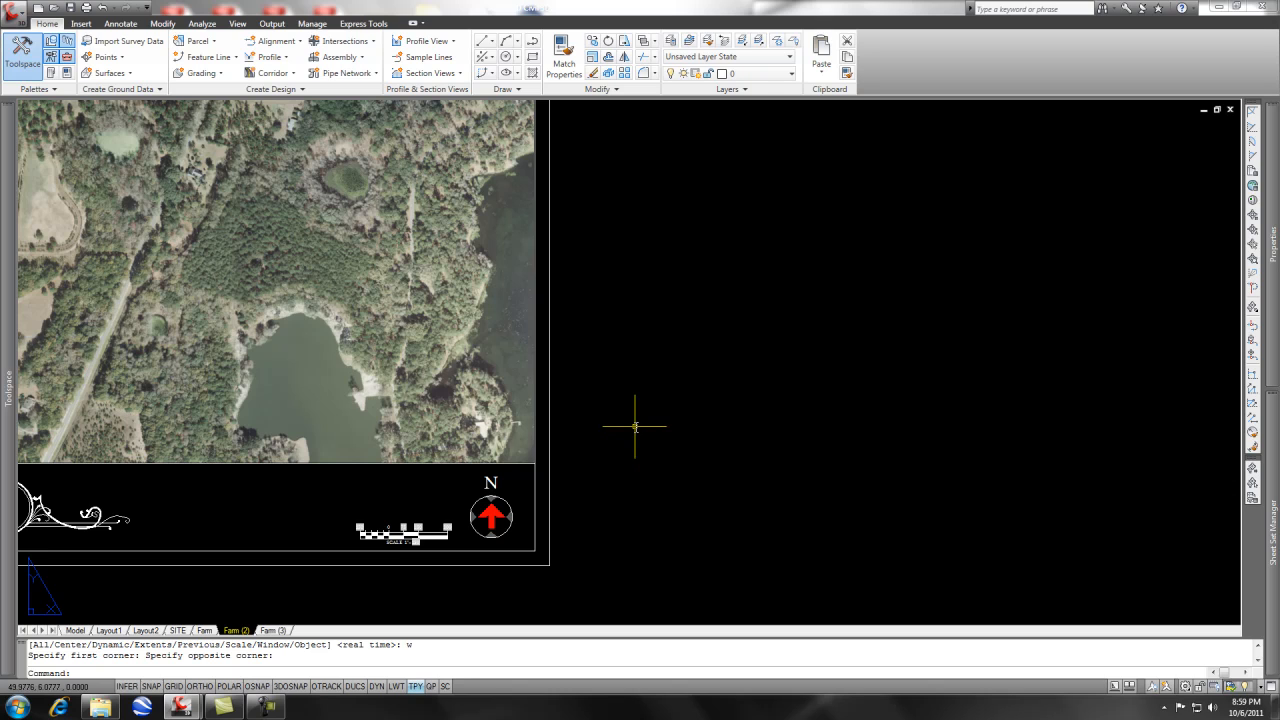
mouse_move(638, 430)
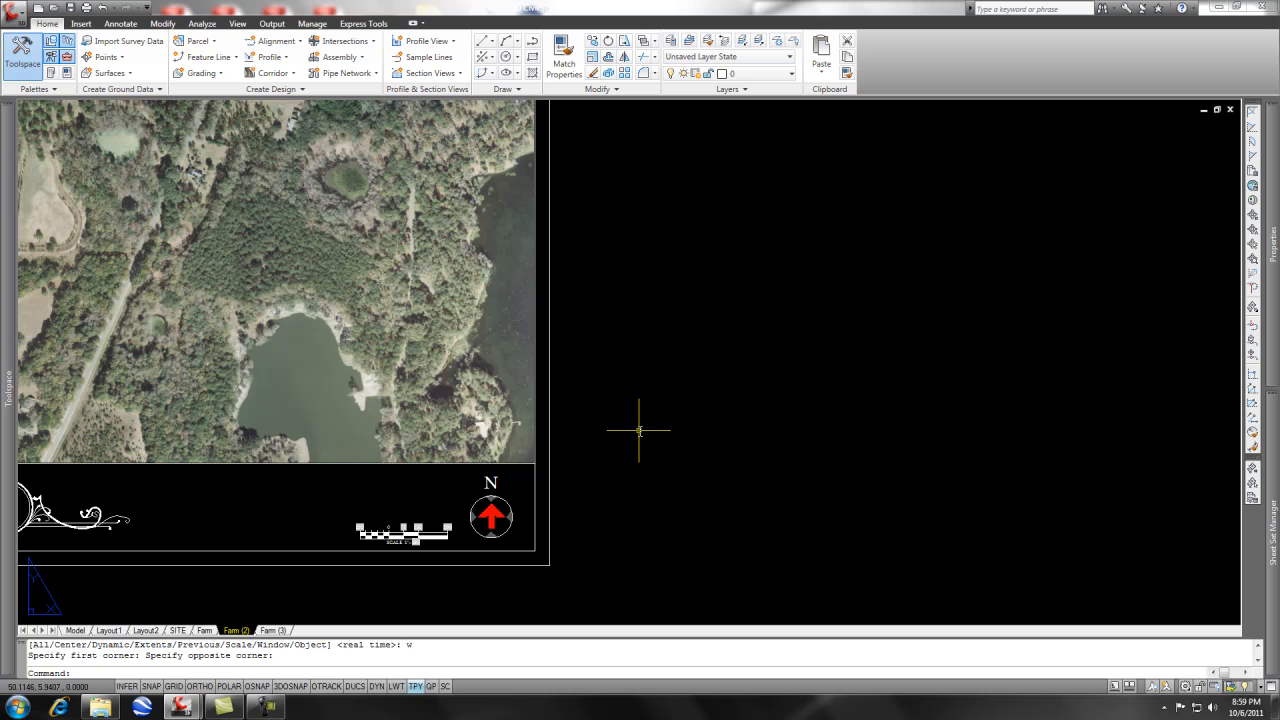
mouse_move(638, 446)
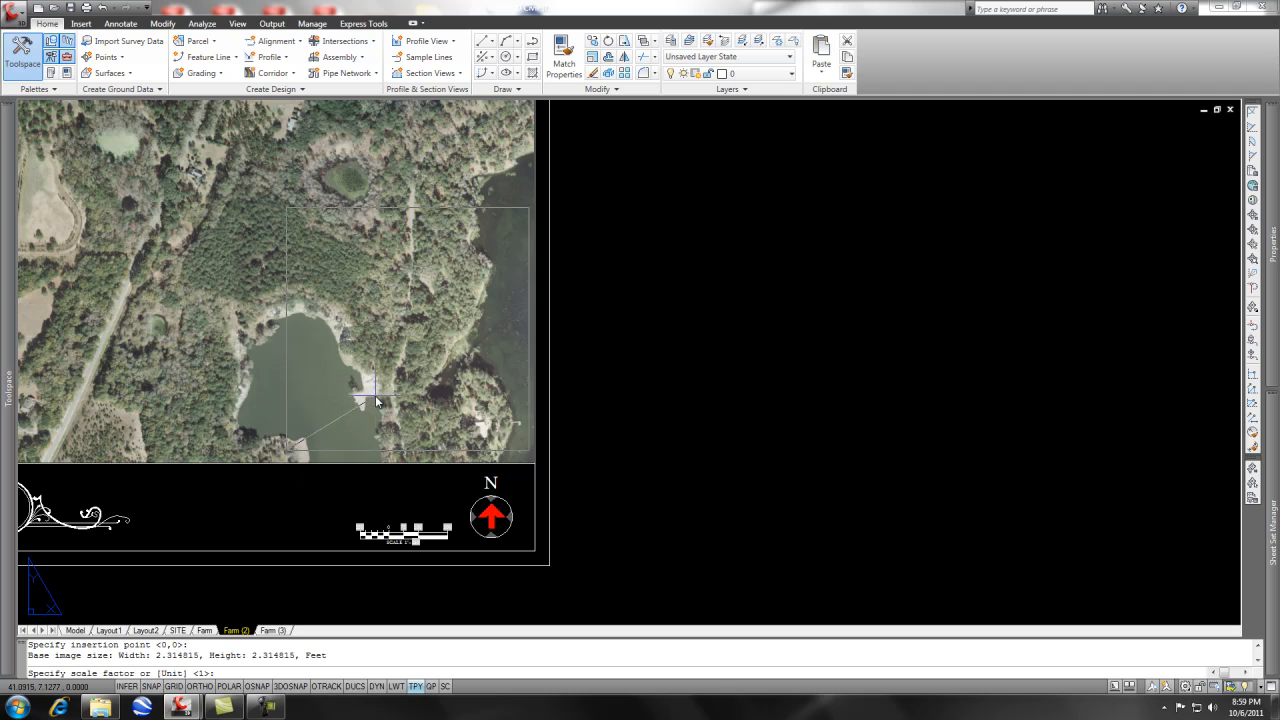
Set the red oval logo's scale with a click over the aerial photo.
click(375, 390)
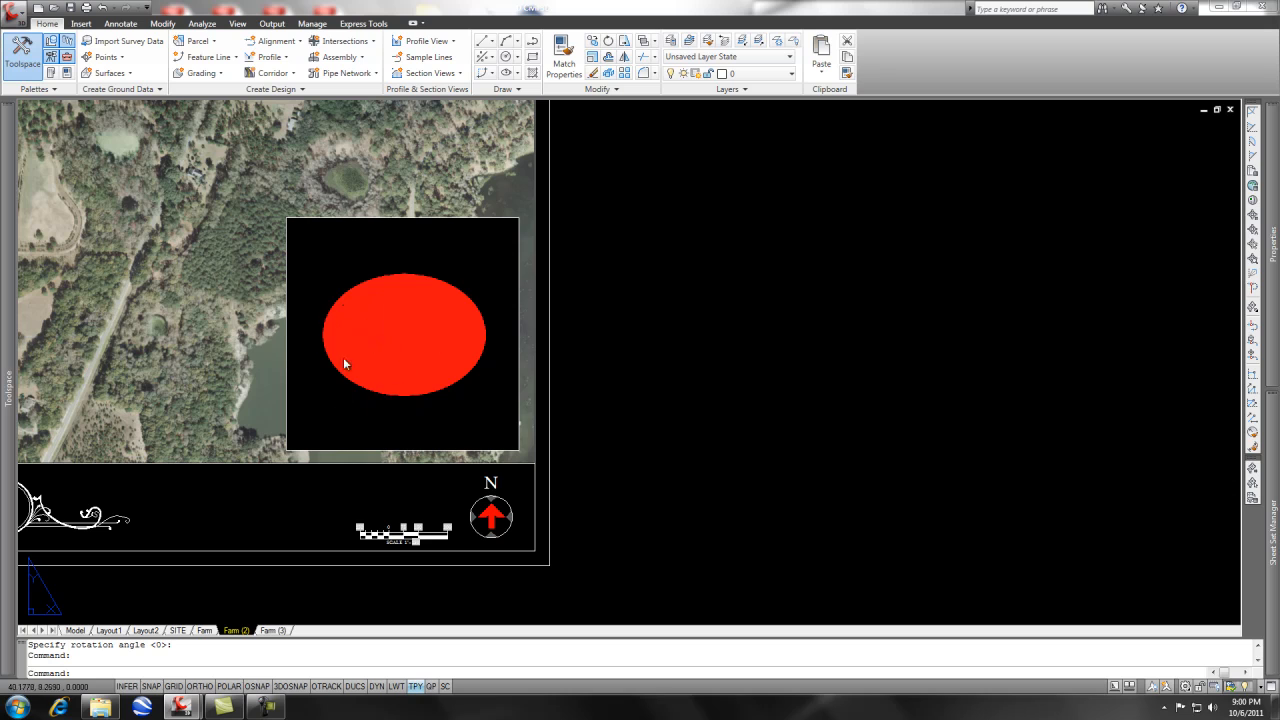
mouse_move(393, 435)
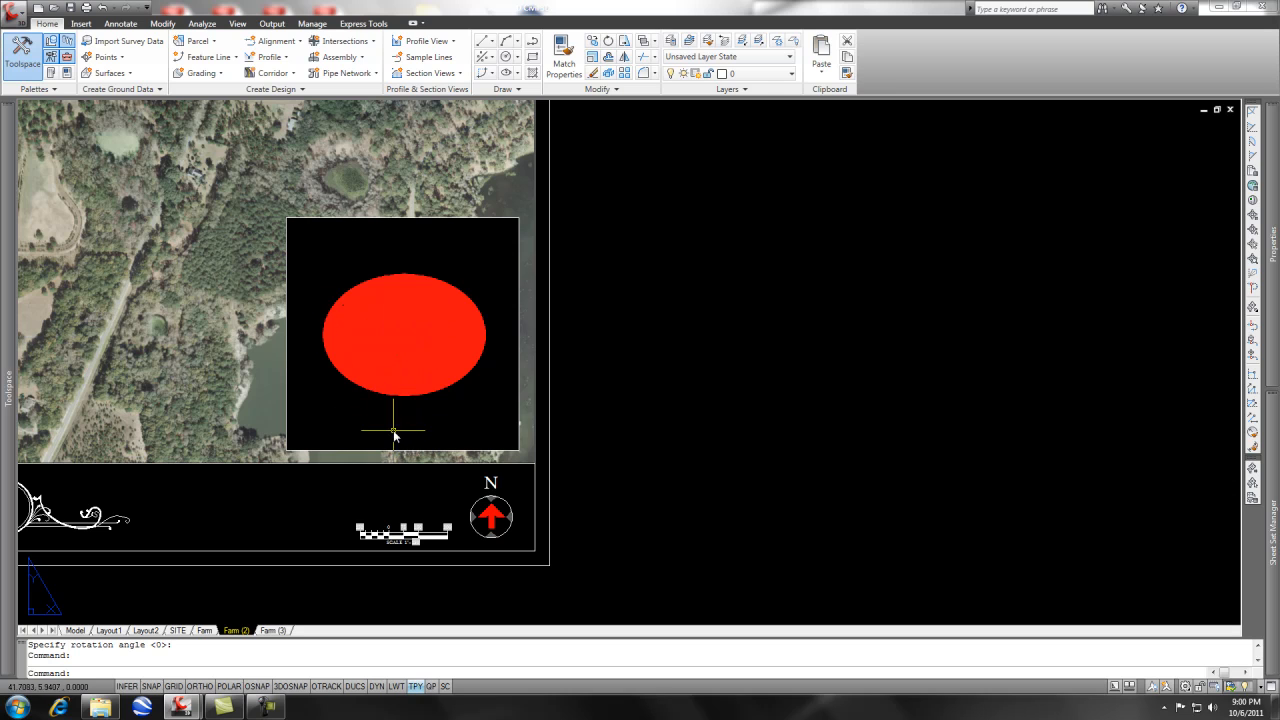
mouse_move(361, 421)
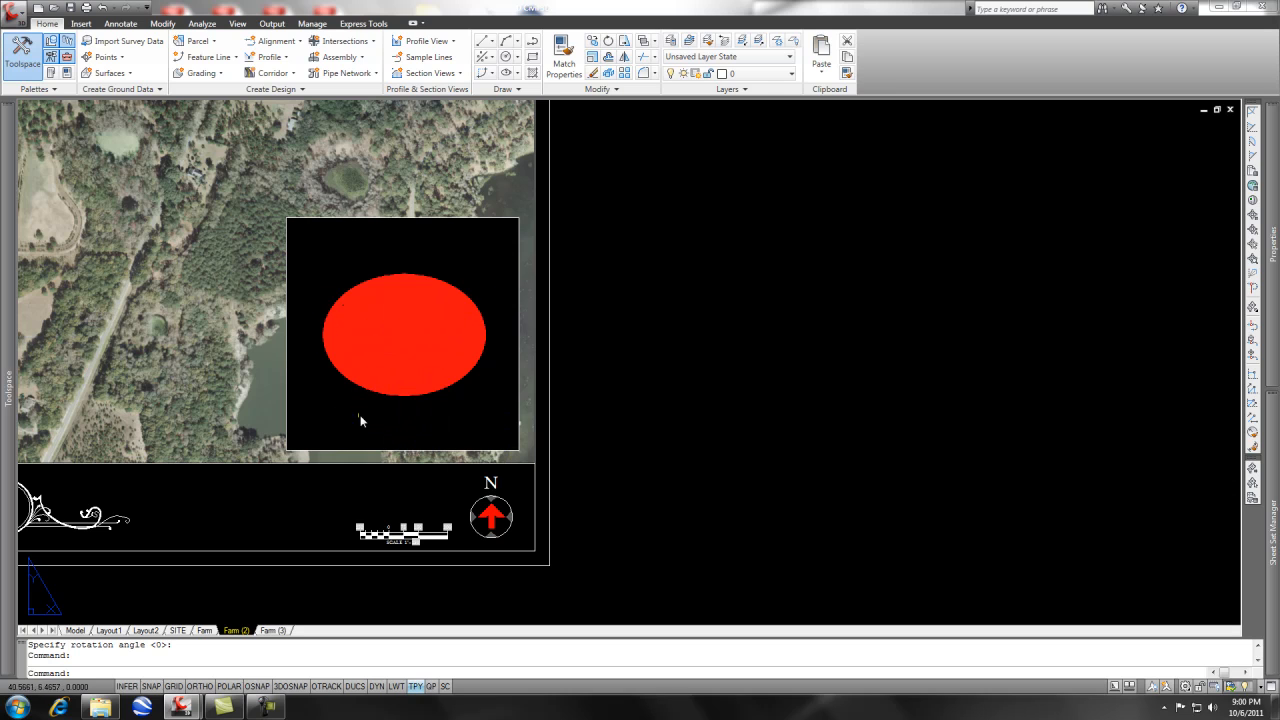
mouse_move(402, 280)
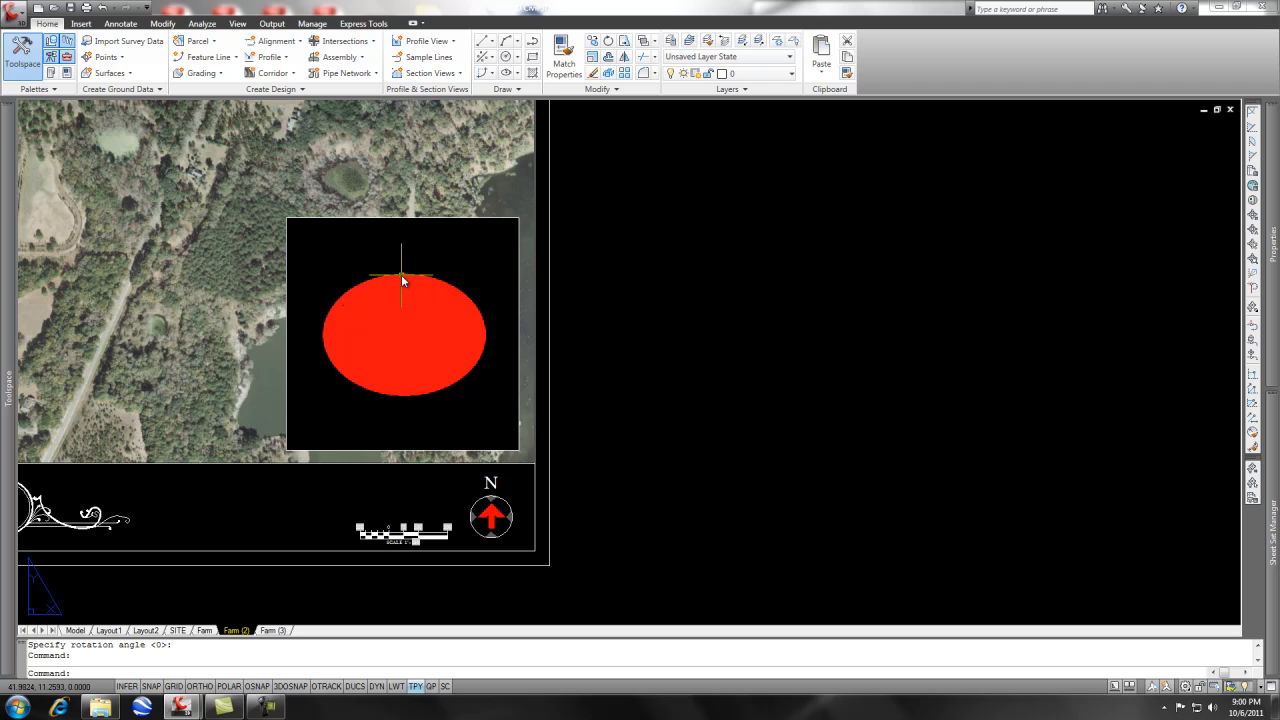
mouse_move(408, 296)
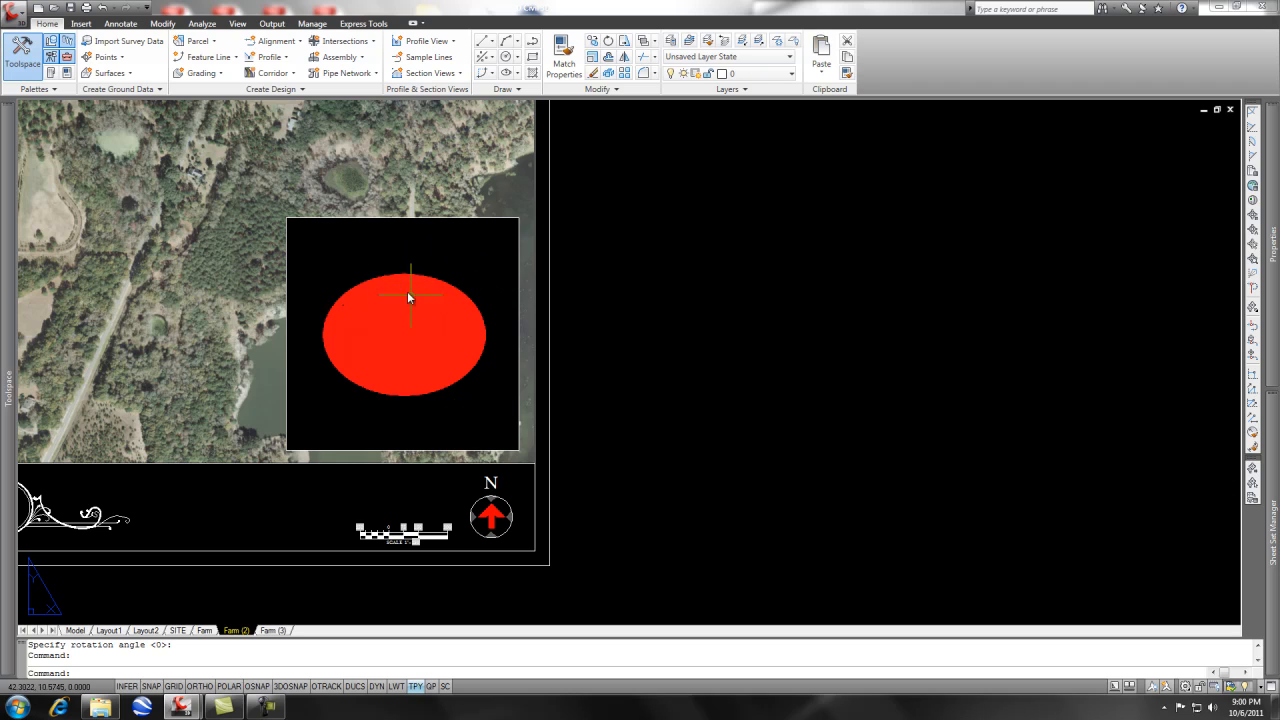
mouse_move(287, 361)
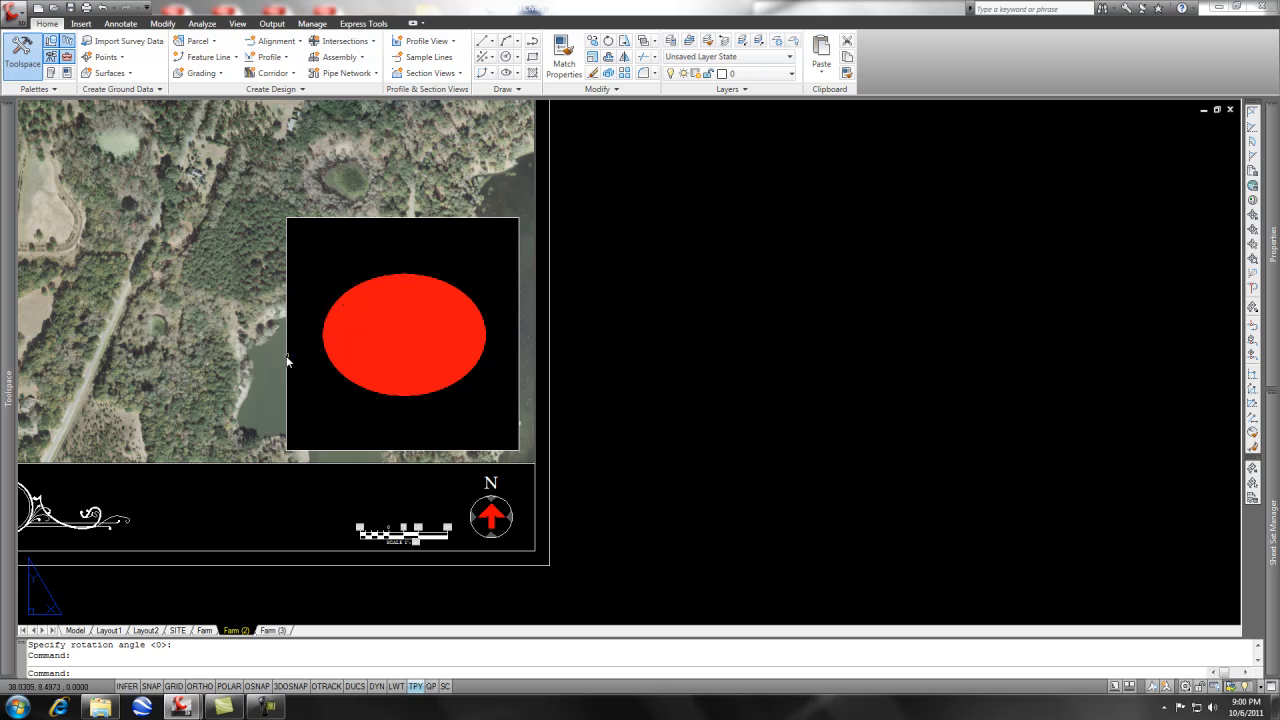
mouse_move(477, 277)
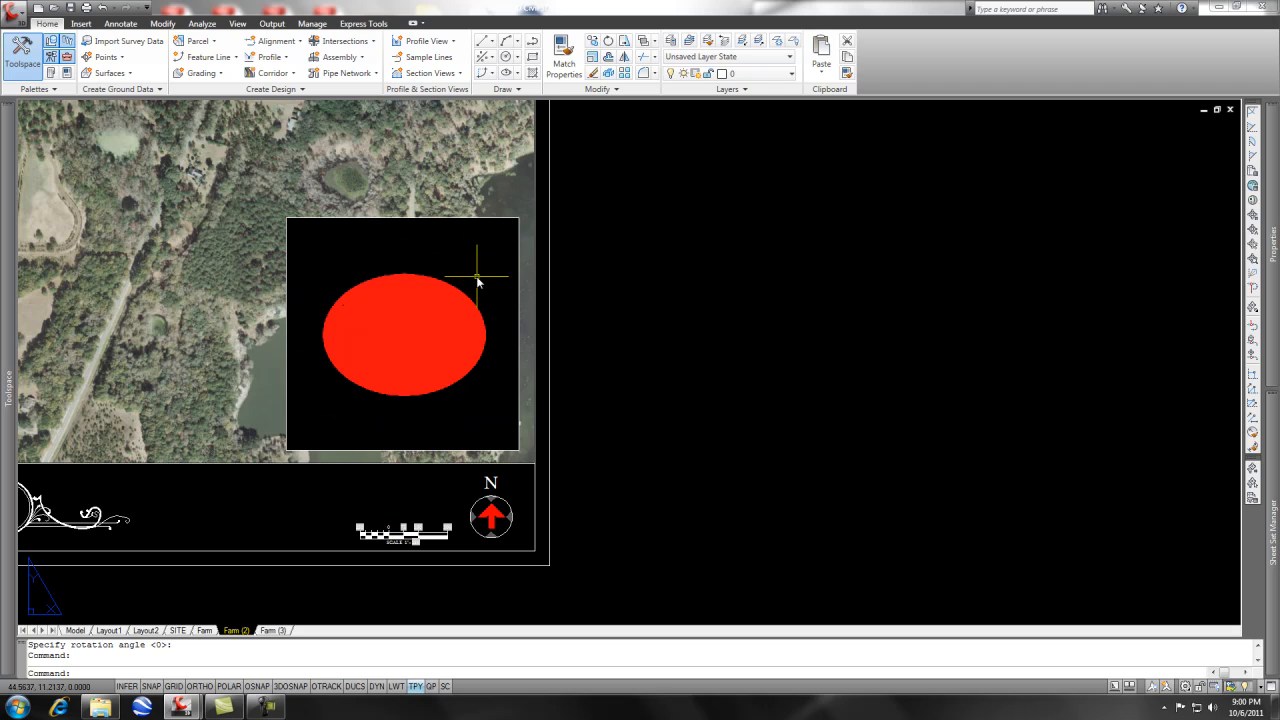
mouse_move(363, 399)
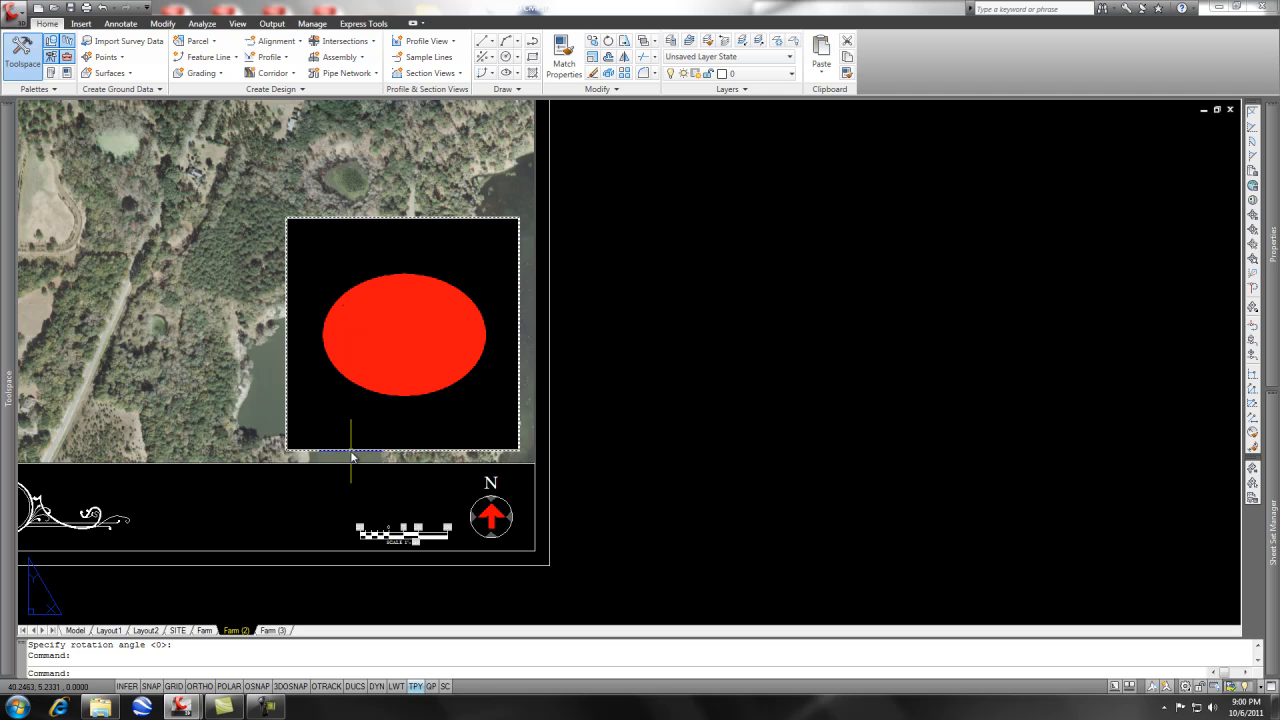
mouse_move(343, 510)
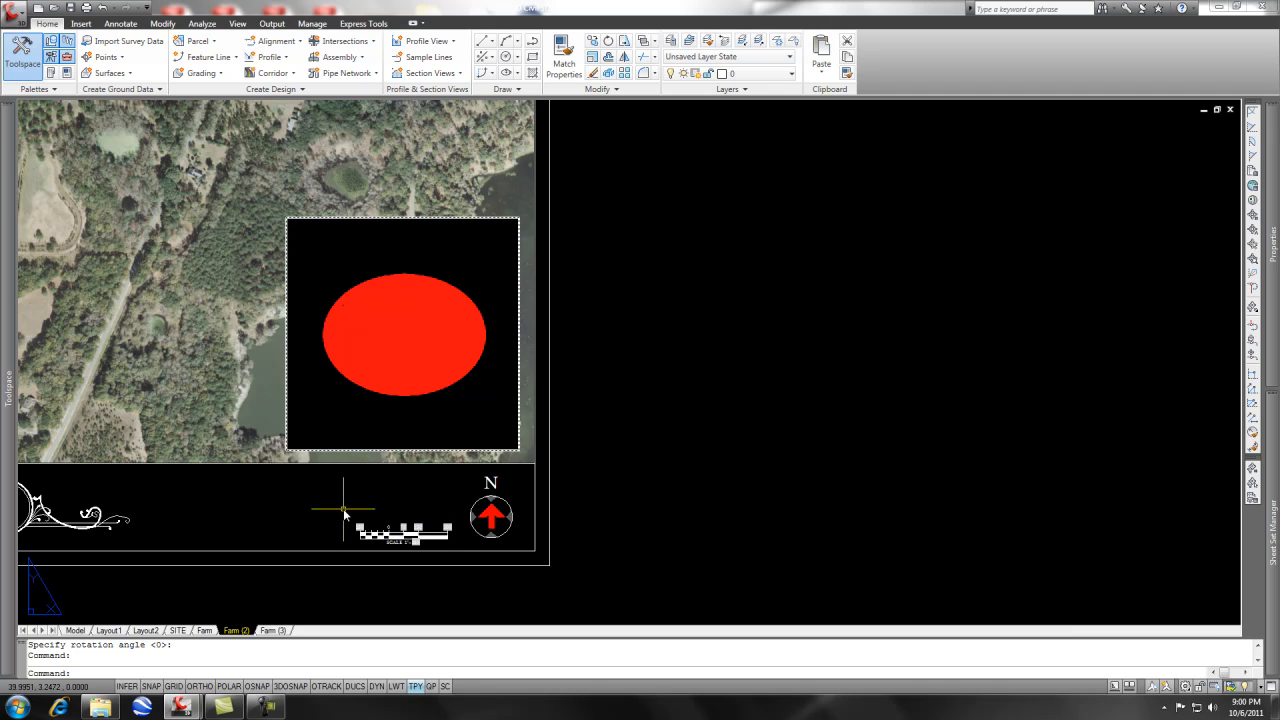
mouse_move(323, 452)
text(frame)
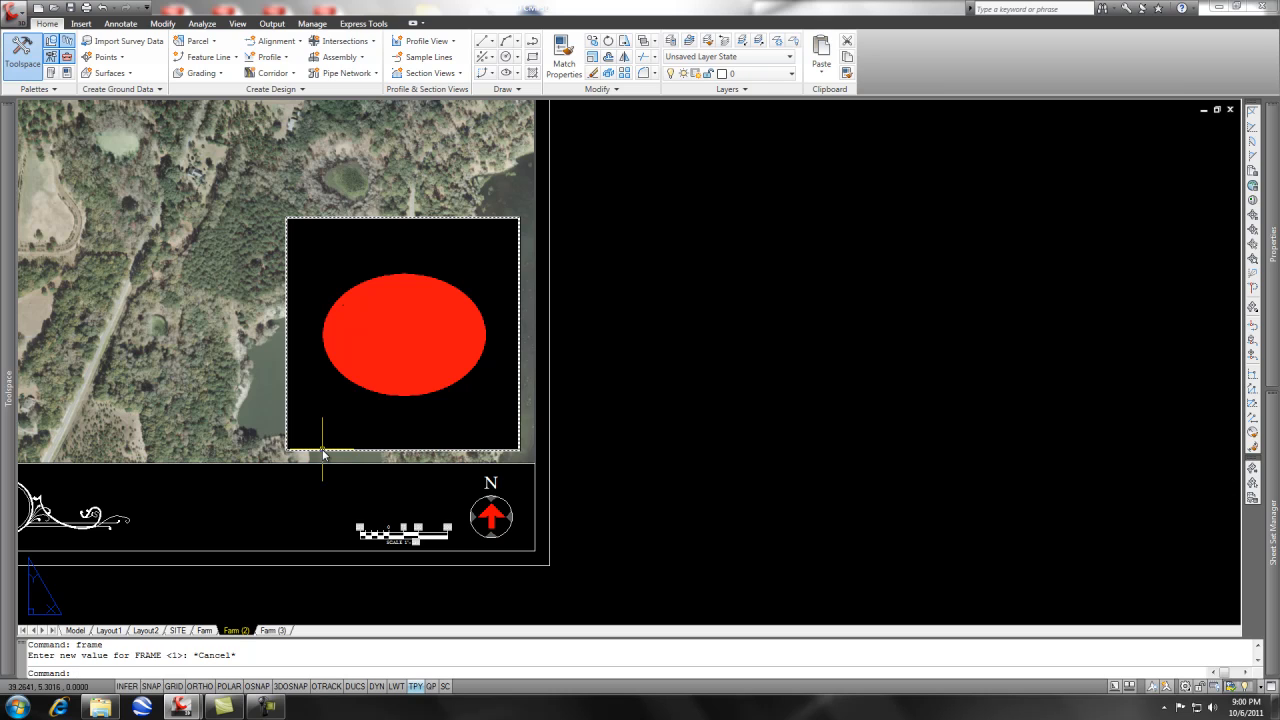
Select the red oval logo image and start its Image > Transparency setting.
click(402, 335)
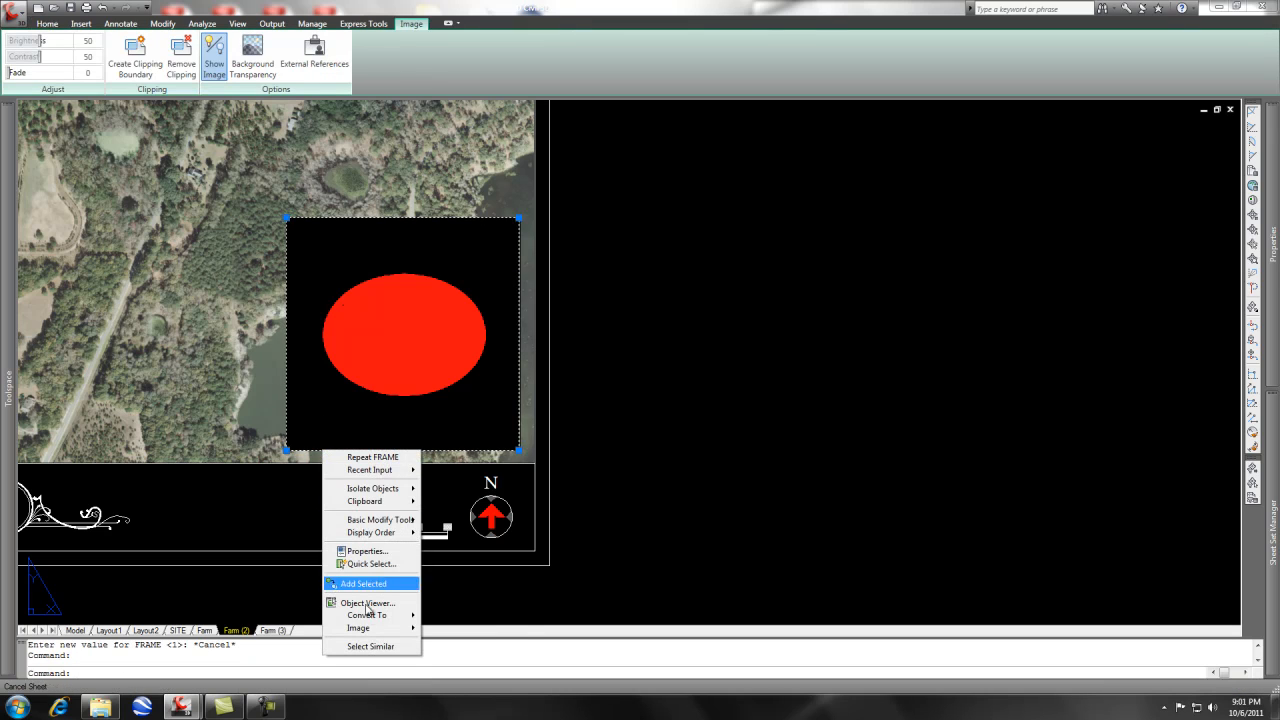
mouse_move(358, 628)
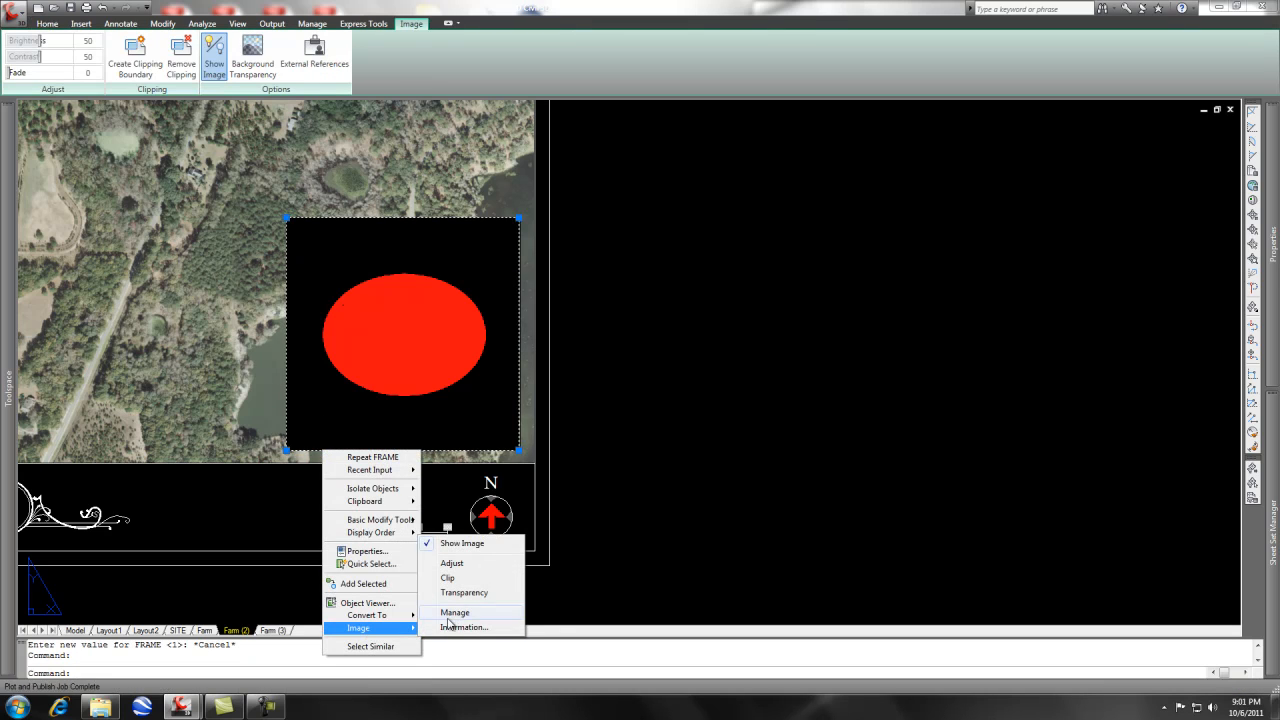
click(463, 592)
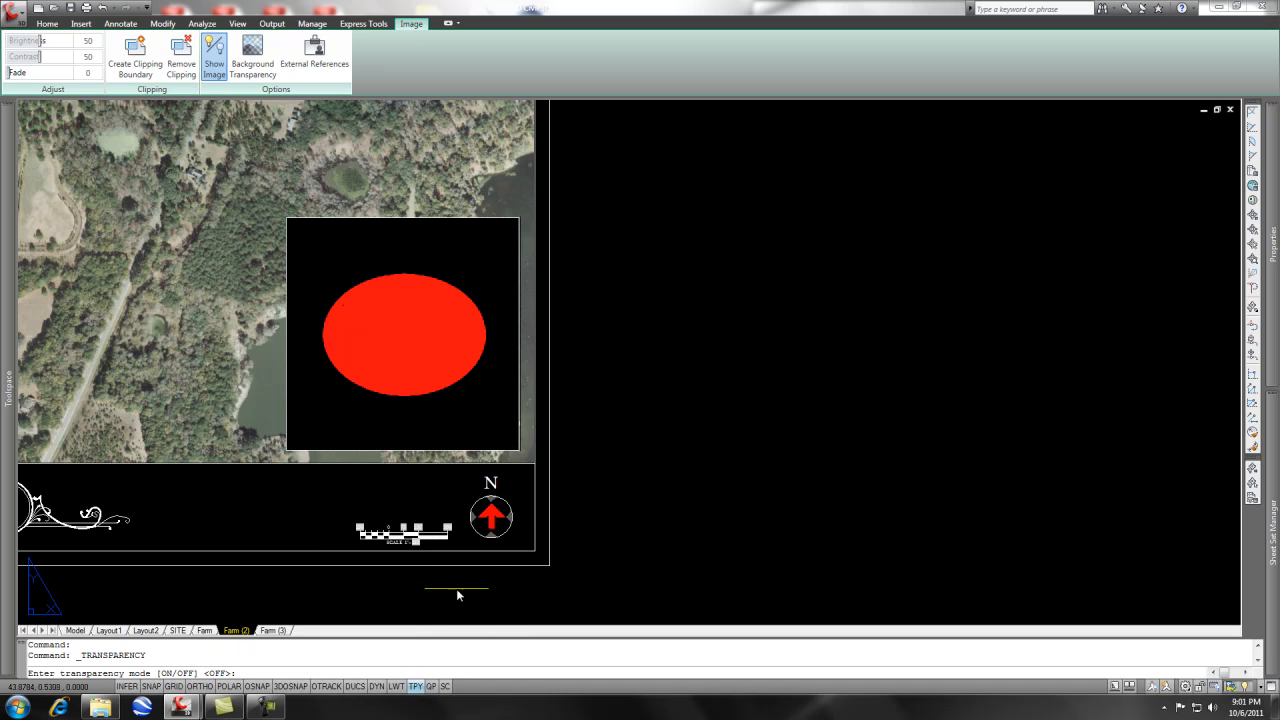
mouse_move(455, 578)
text(on)
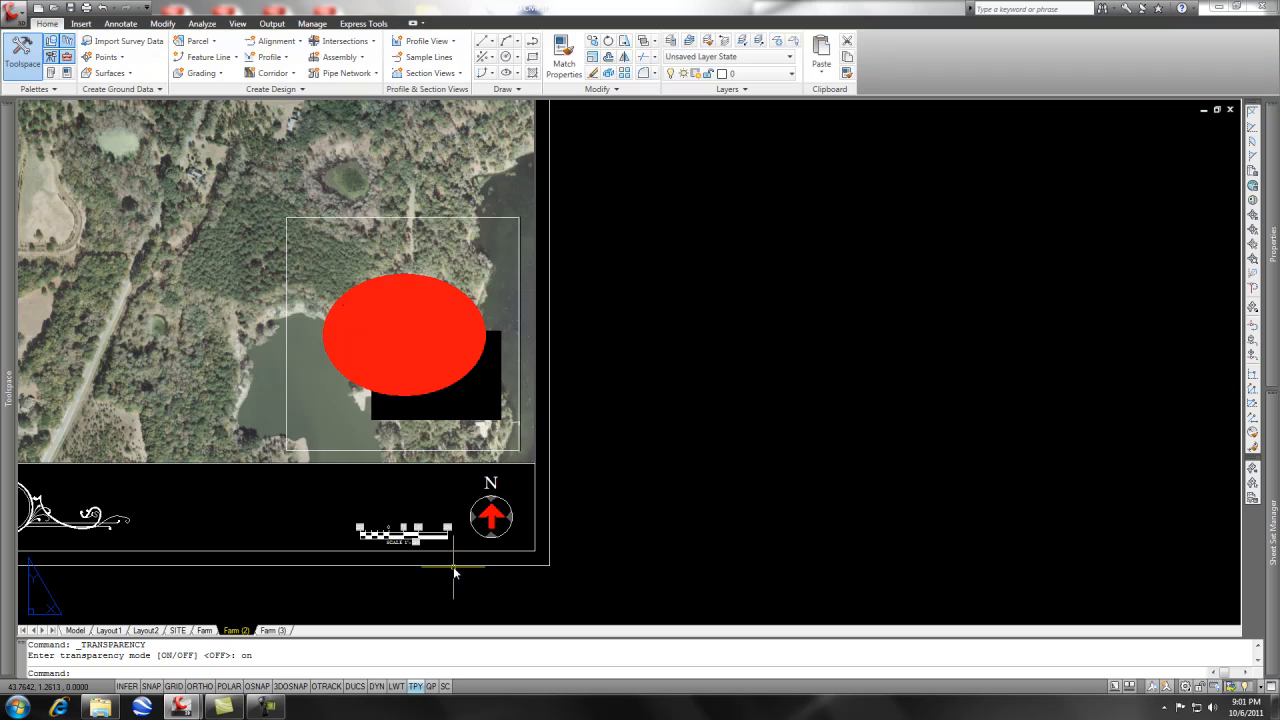
mouse_move(360, 260)
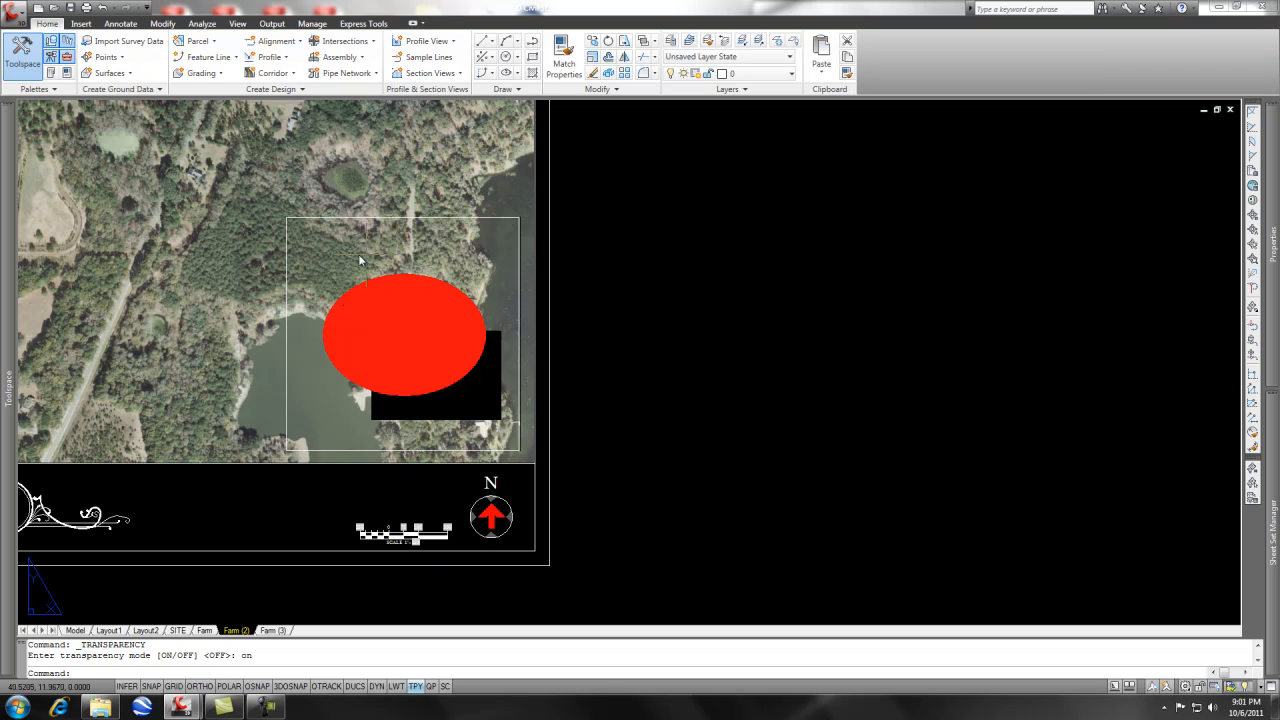
mouse_move(377, 278)
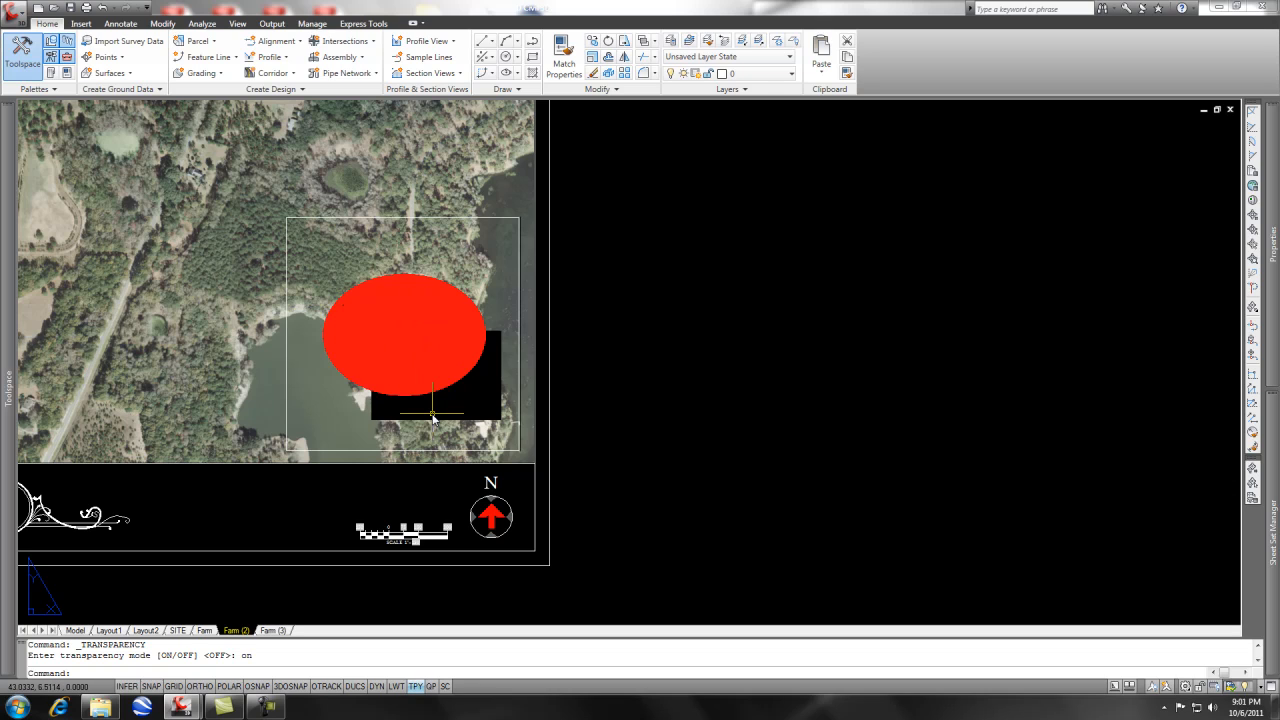
mouse_move(528, 450)
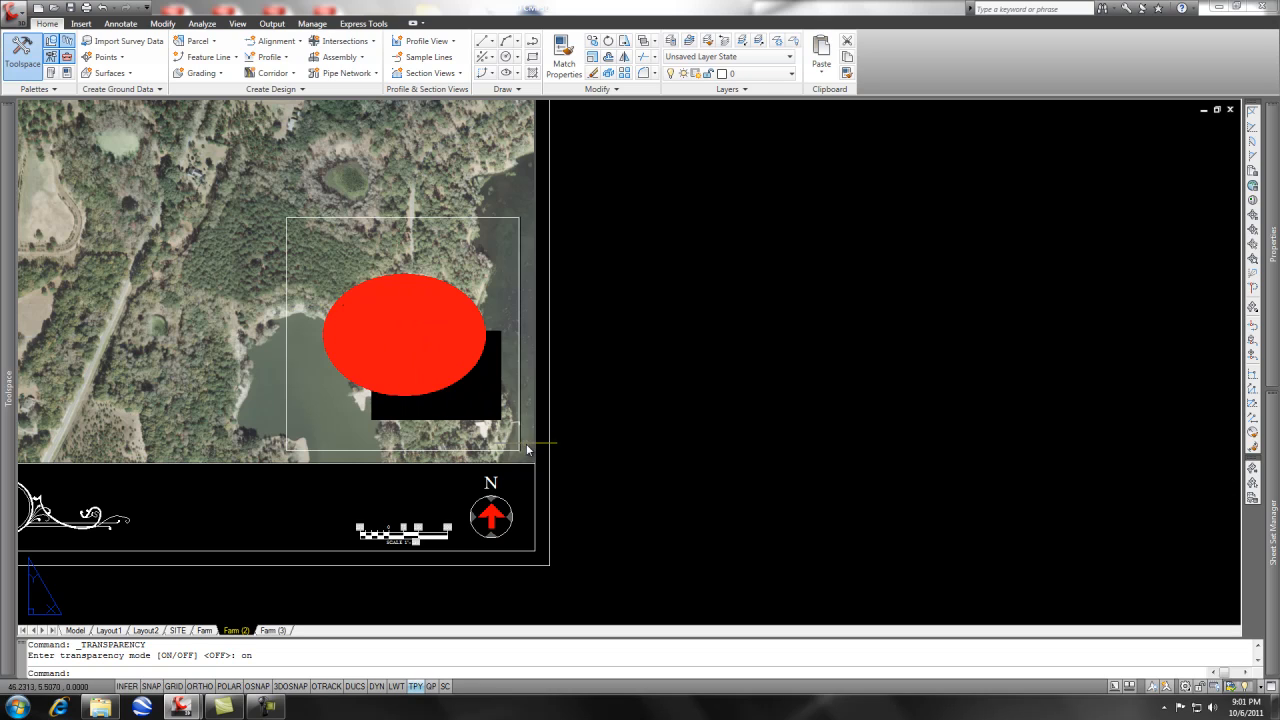
mouse_move(590, 320)
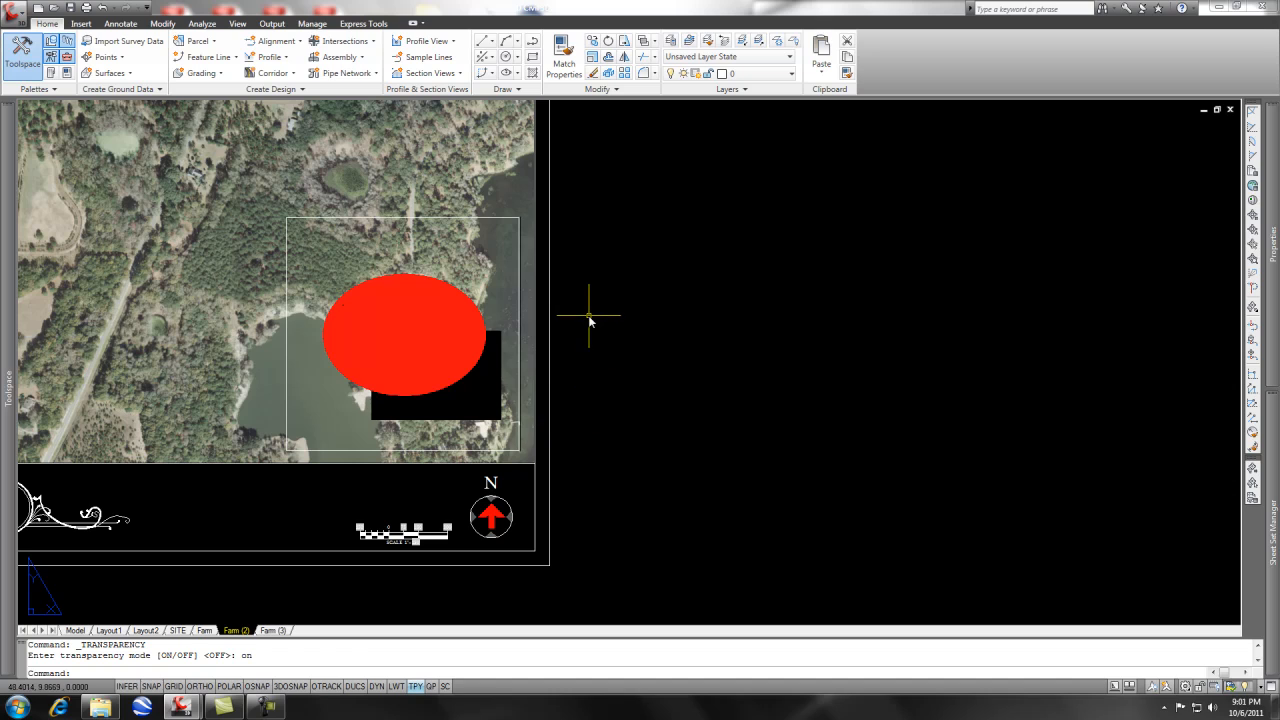
Set FRAME to 0 so the logo image shows no border.
text(from)
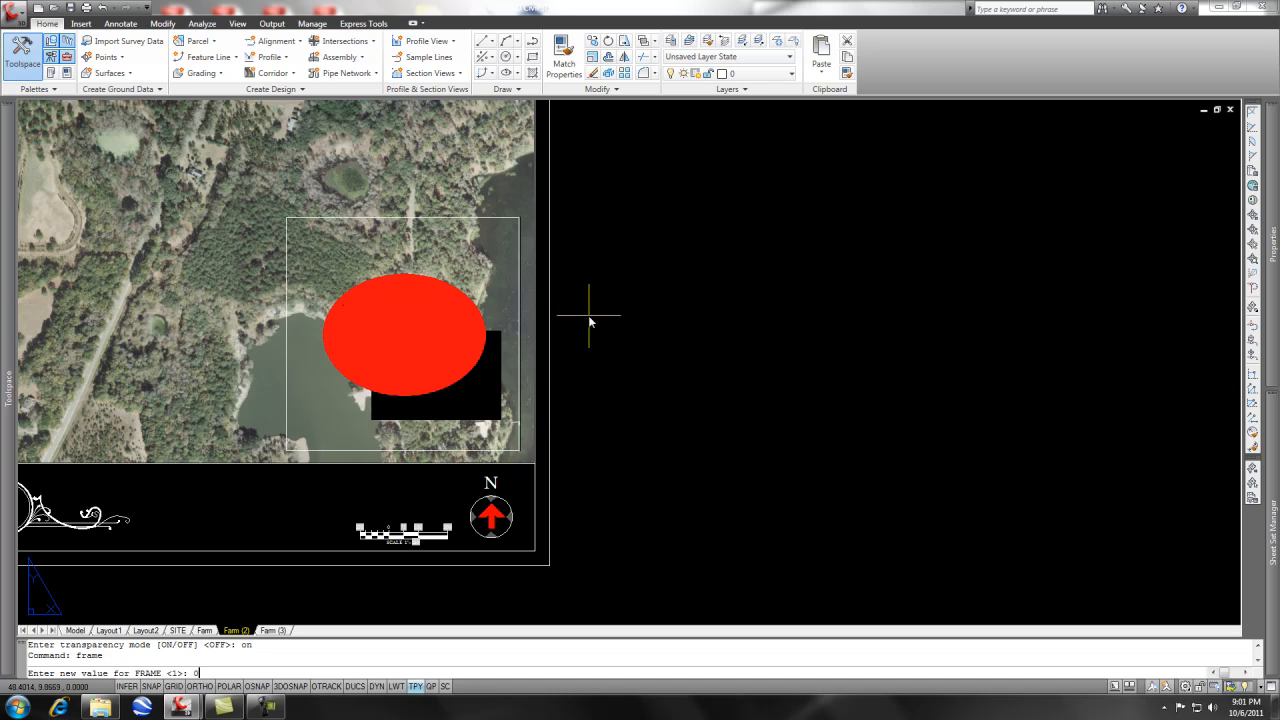
key(Return)
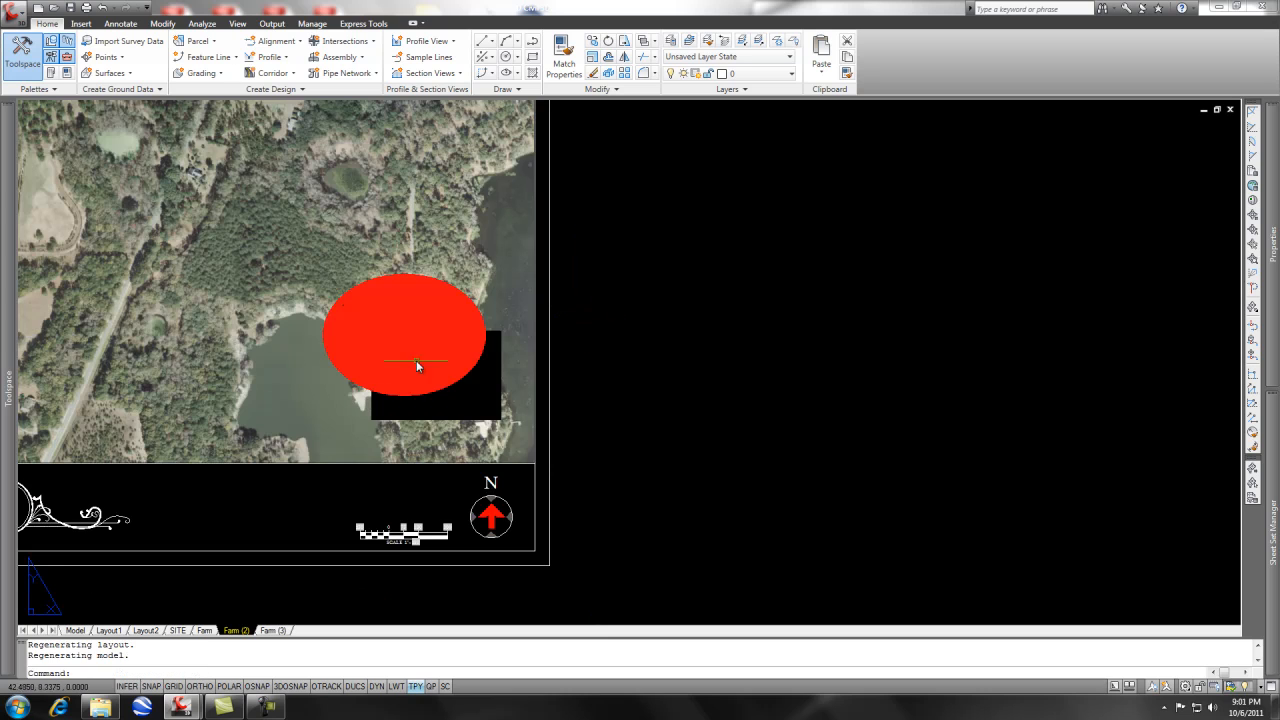
mouse_move(485, 415)
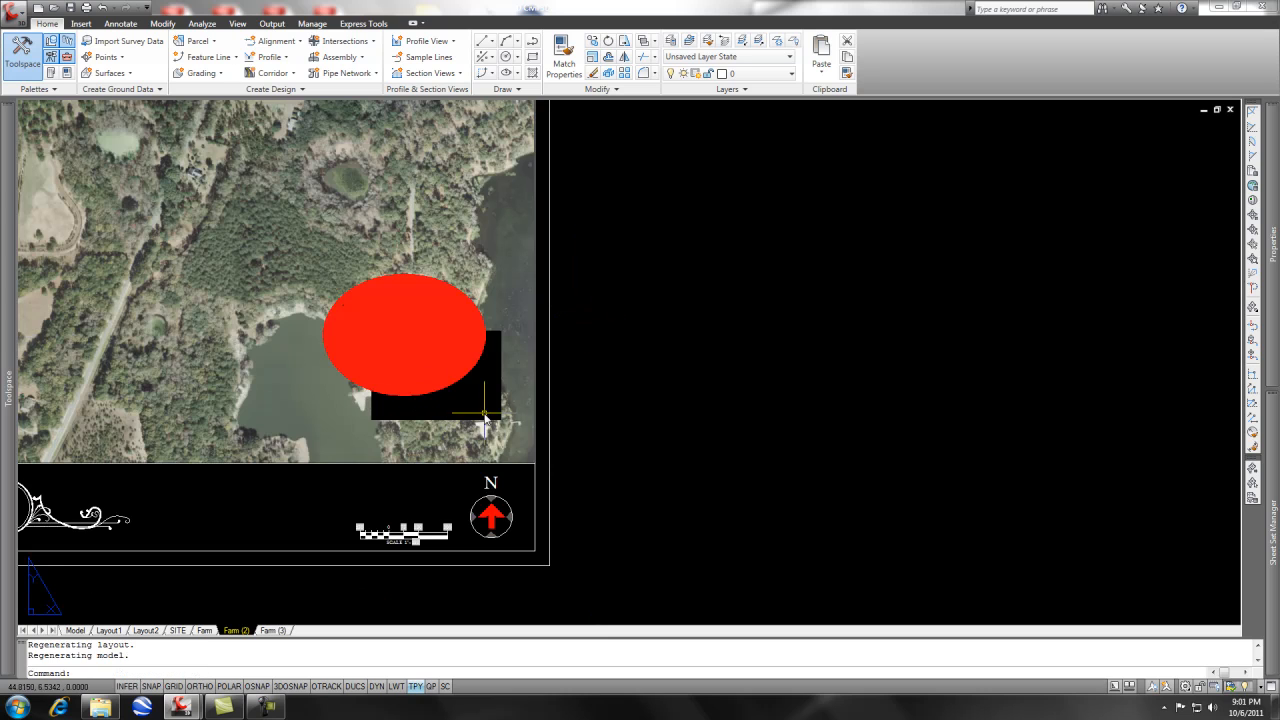
mouse_move(625, 415)
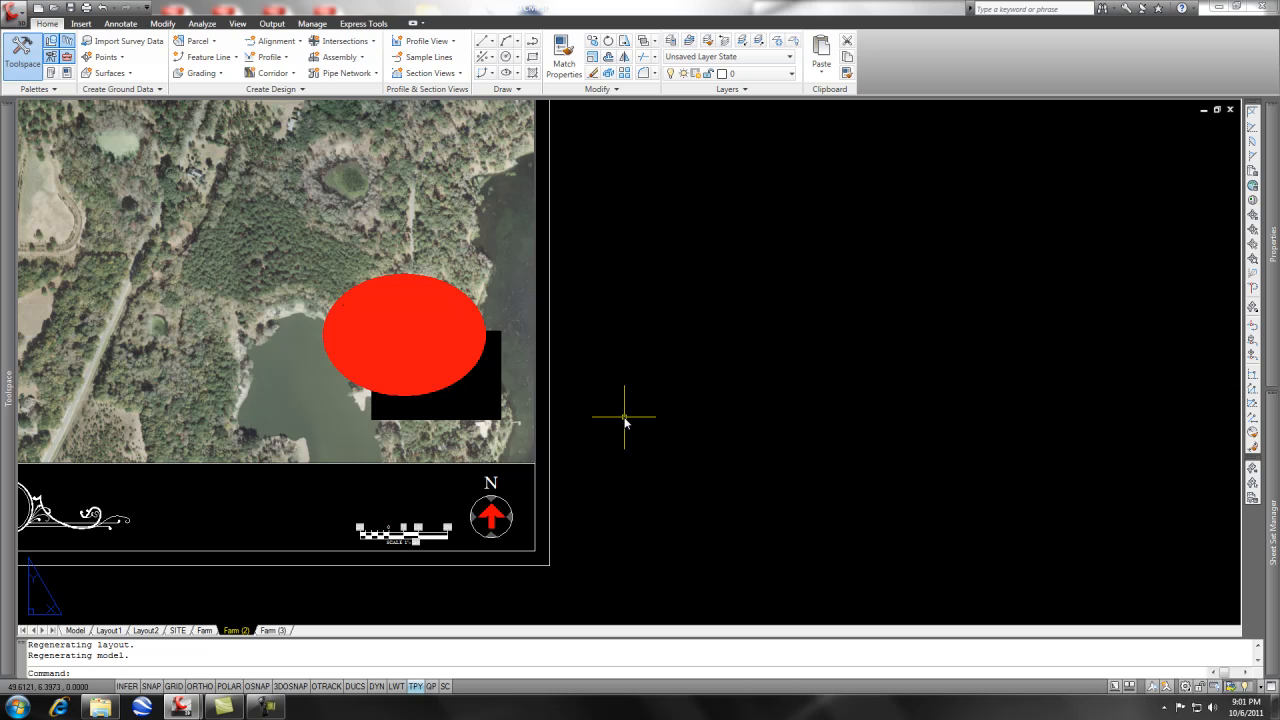